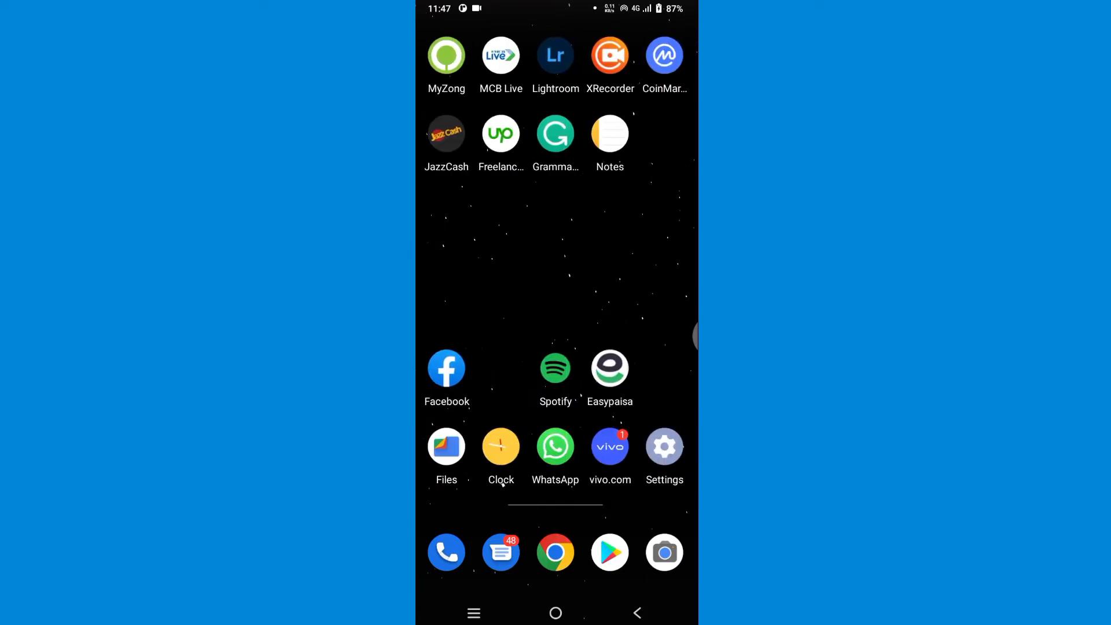
Launch CoinMarketCap and open the profile menu showing Tools, settings and help
left_click(662, 56)
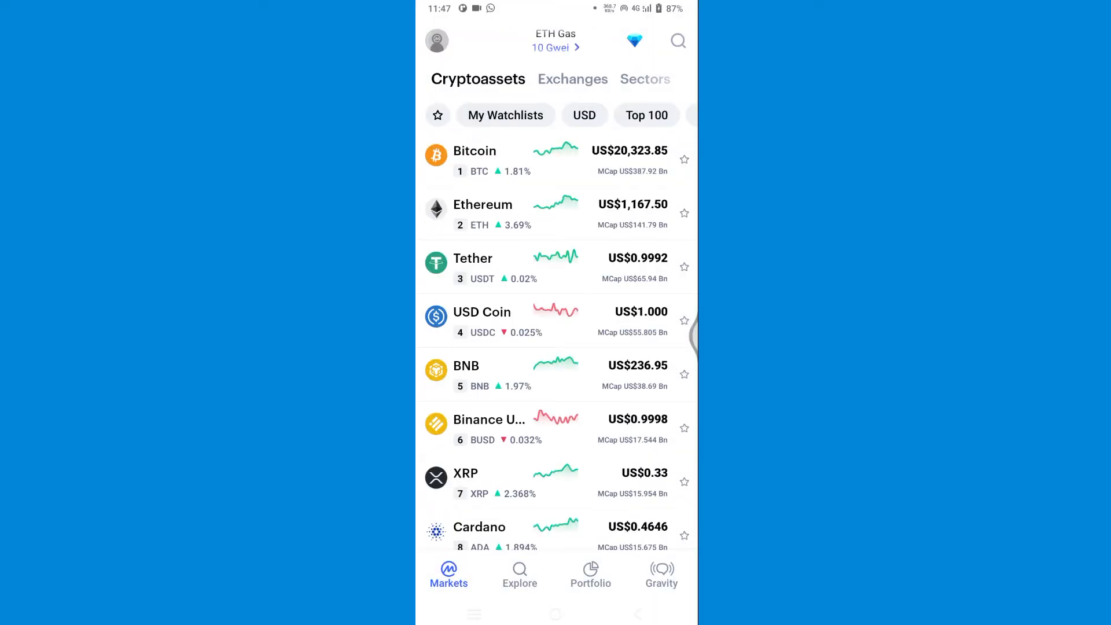
left_click(436, 40)
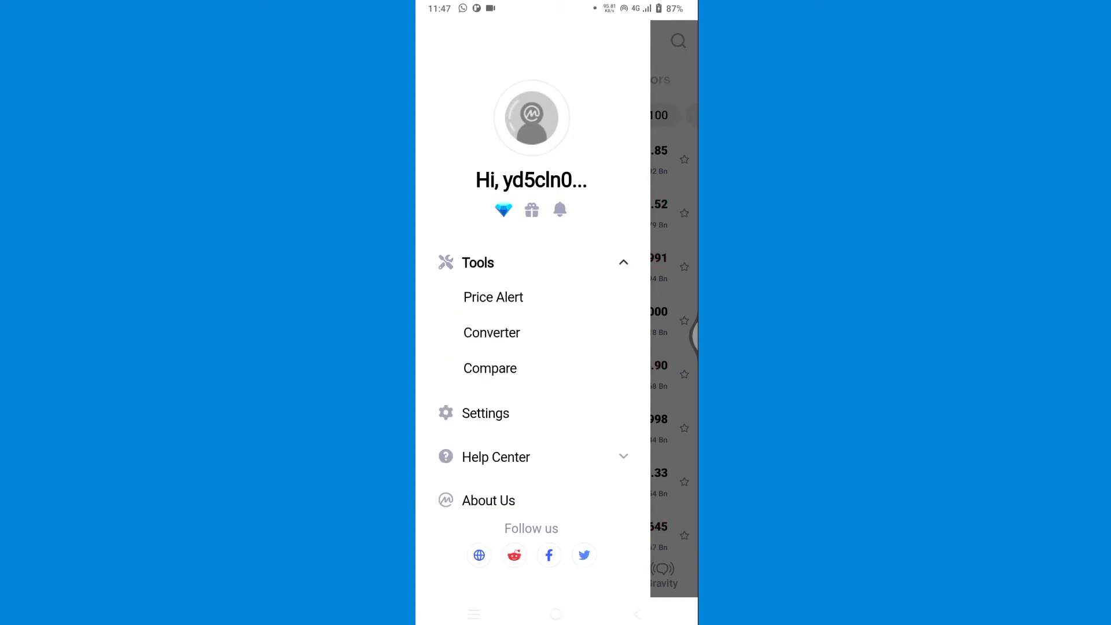
Open Price Alerts, add a new alert, and scroll the cryptoasset list to the top
left_click(493, 297)
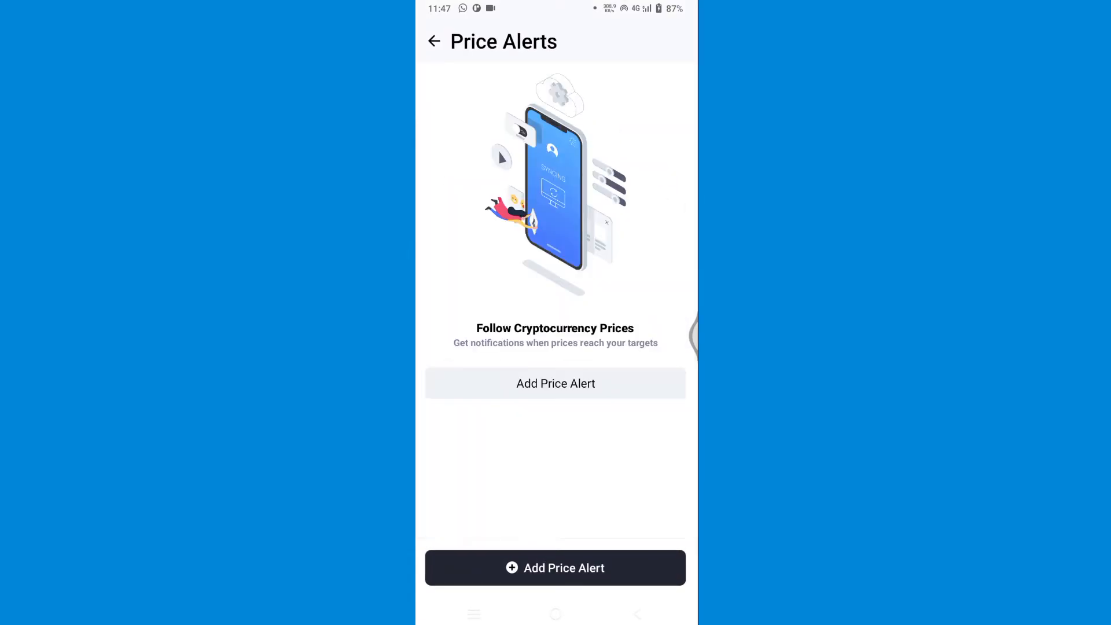
left_click(554, 566)
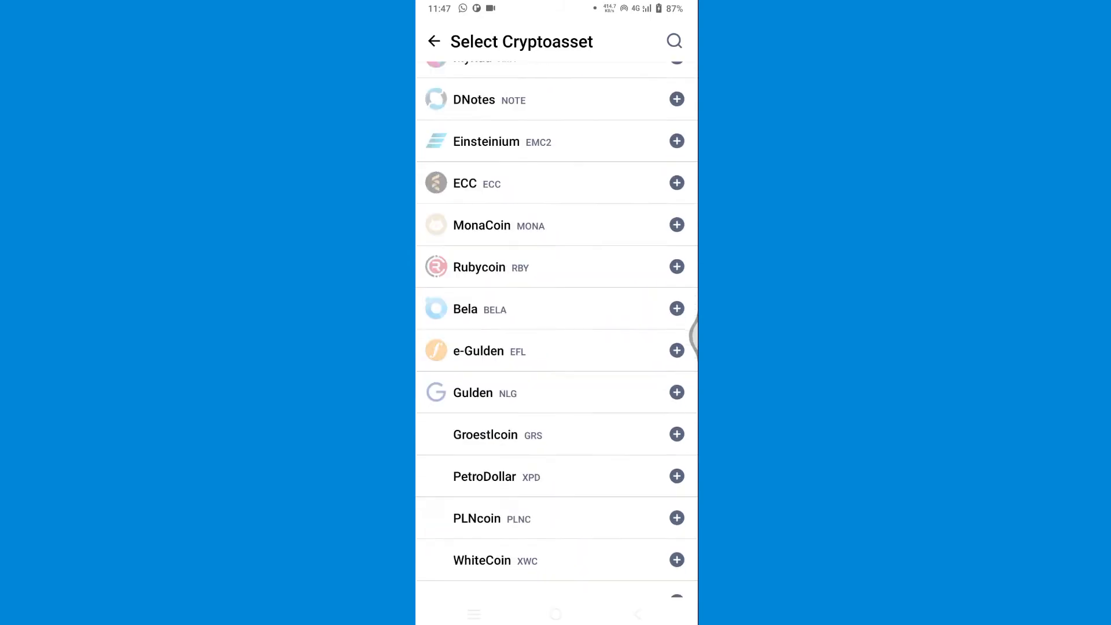
scroll("up", 3)
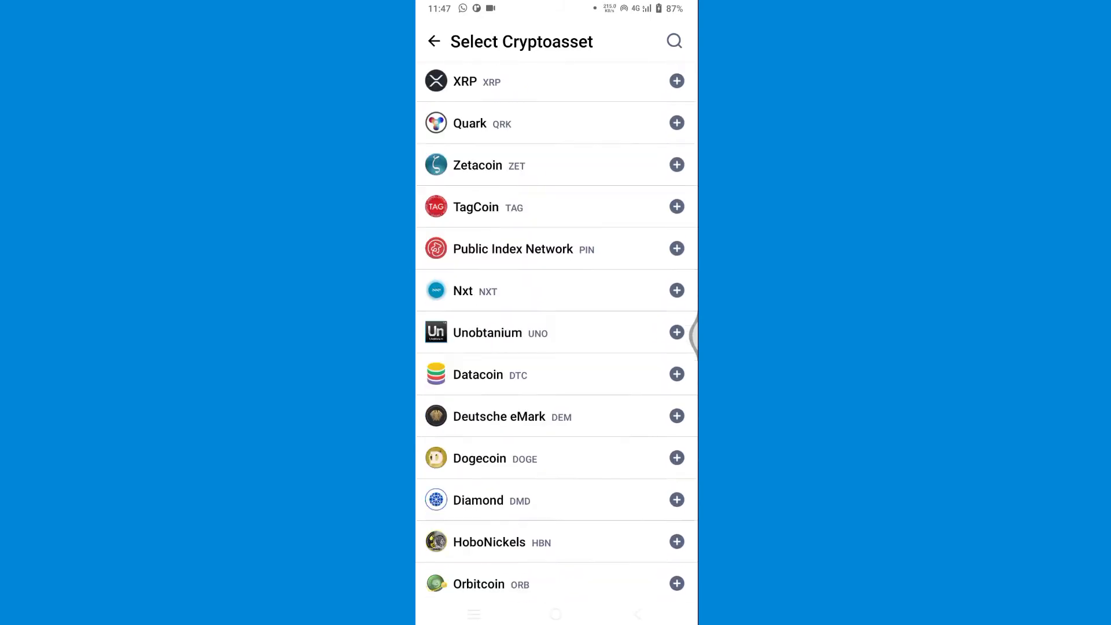
scroll("up", 3)
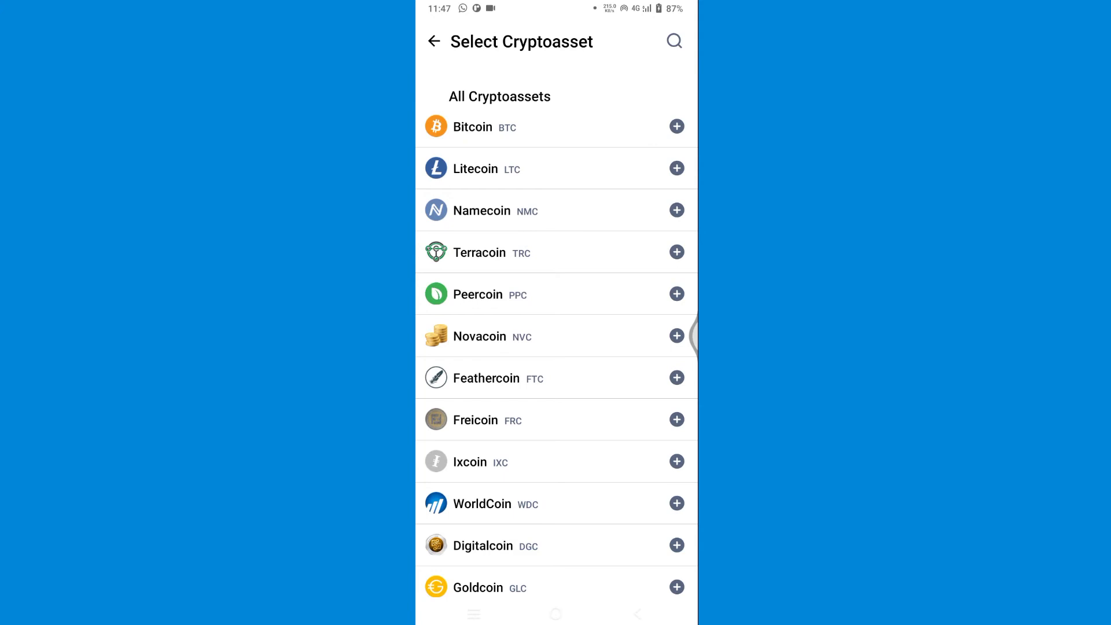
Choose Bitcoin, correct the target price to 25,000, and save the alert
left_click(675, 126)
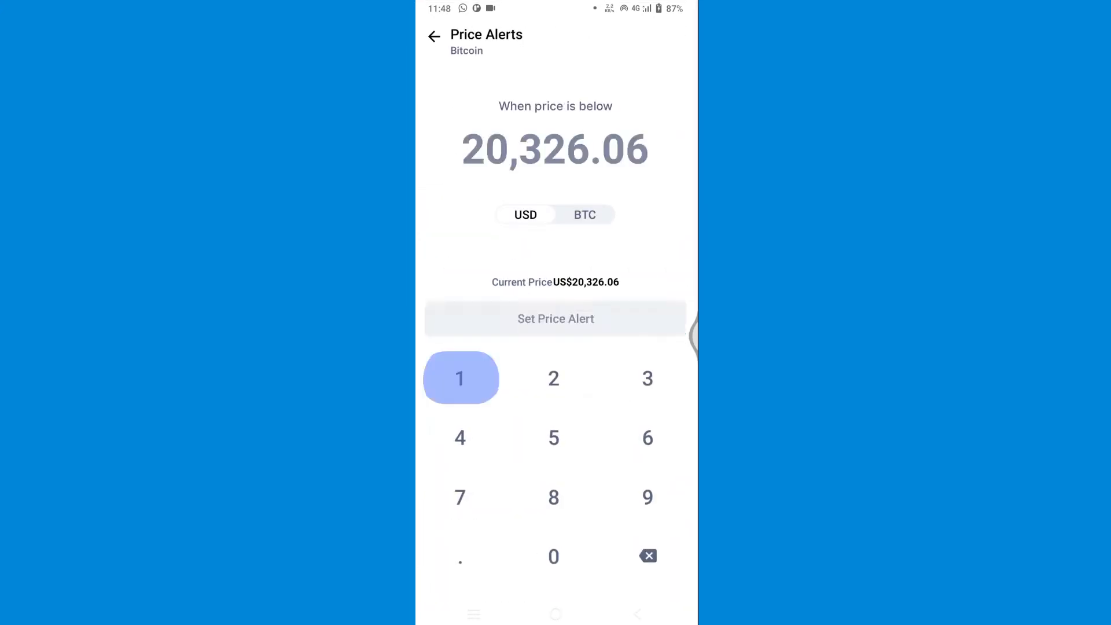
left_click(553, 556)
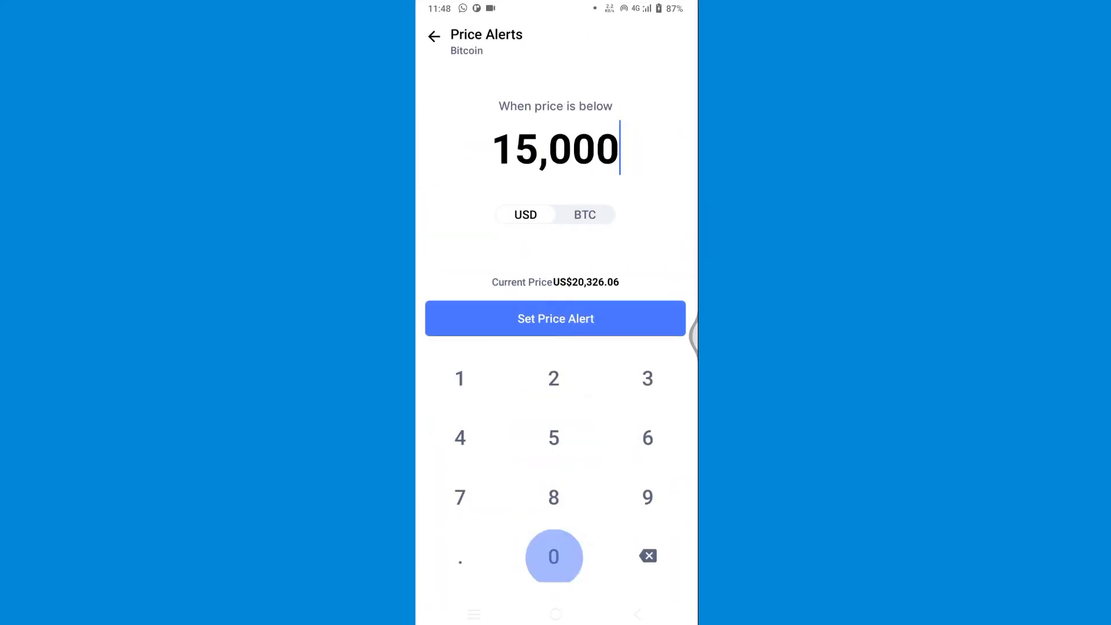
left_click(553, 556)
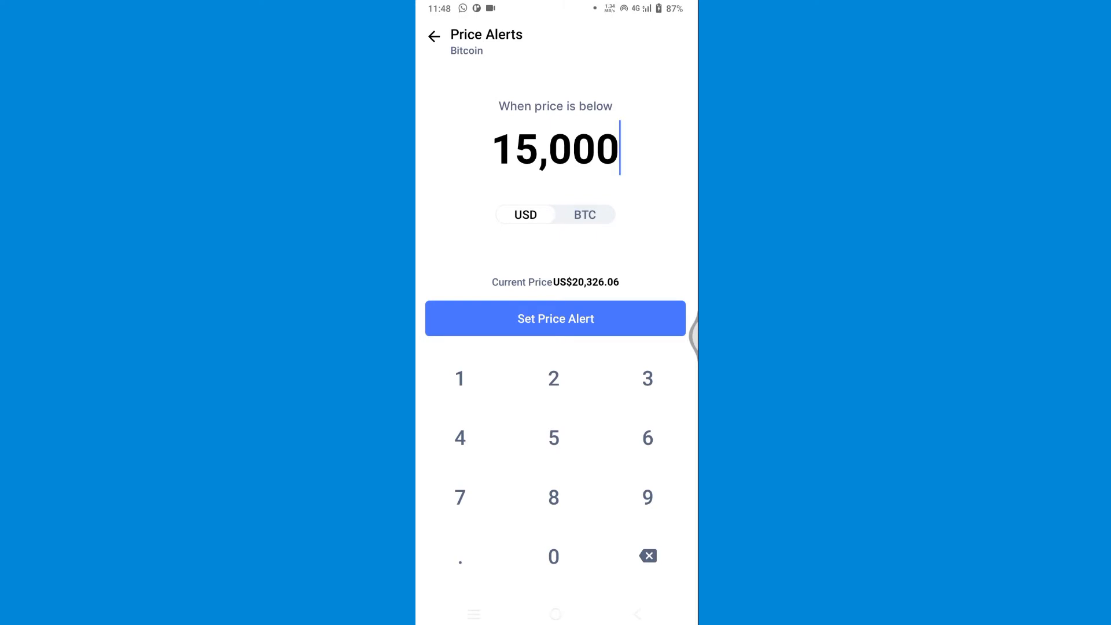
left_click(646, 555)
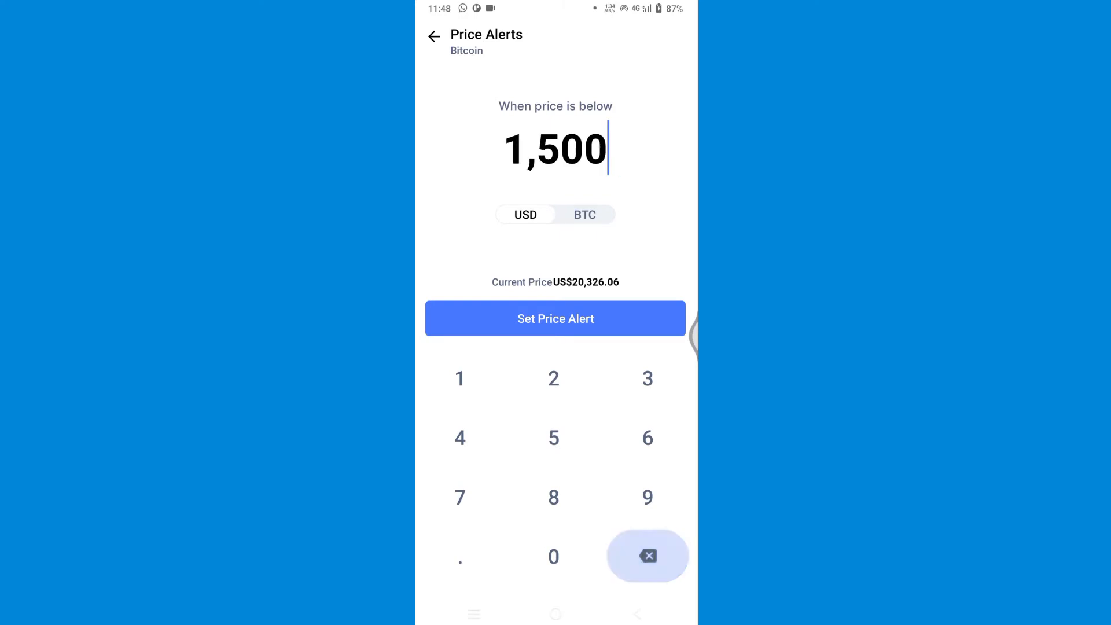
left_click(646, 555)
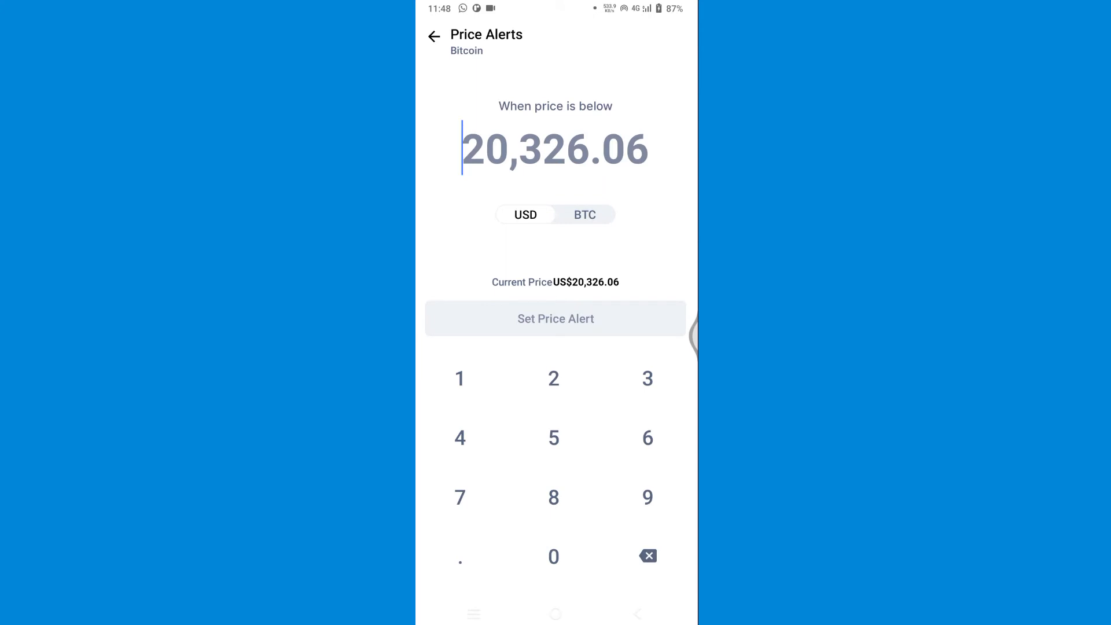
left_click(553, 378)
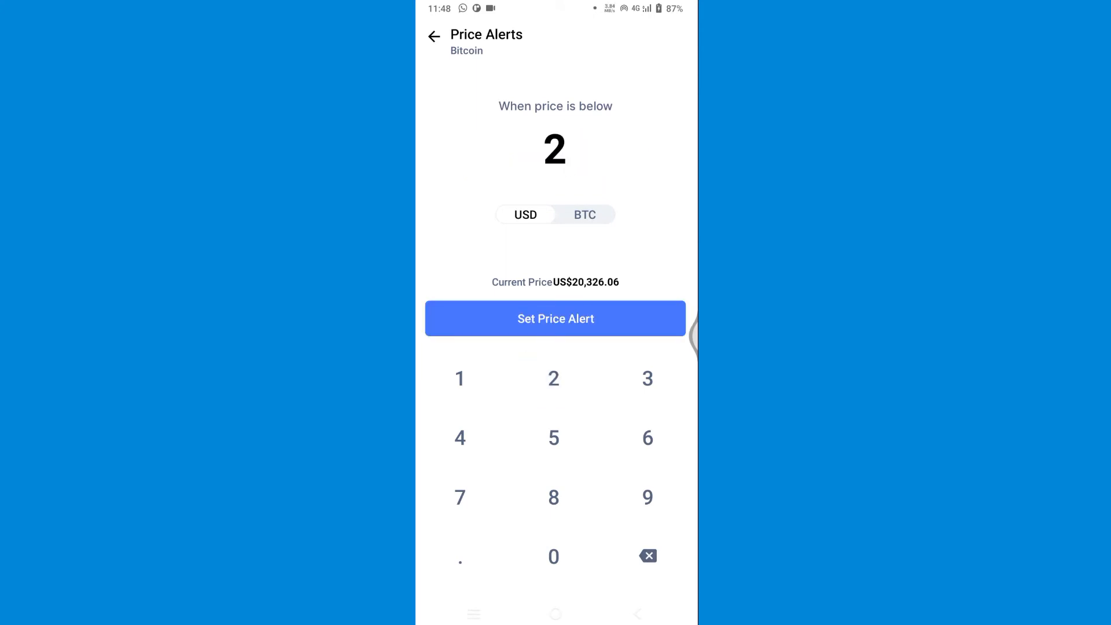
left_click(553, 555)
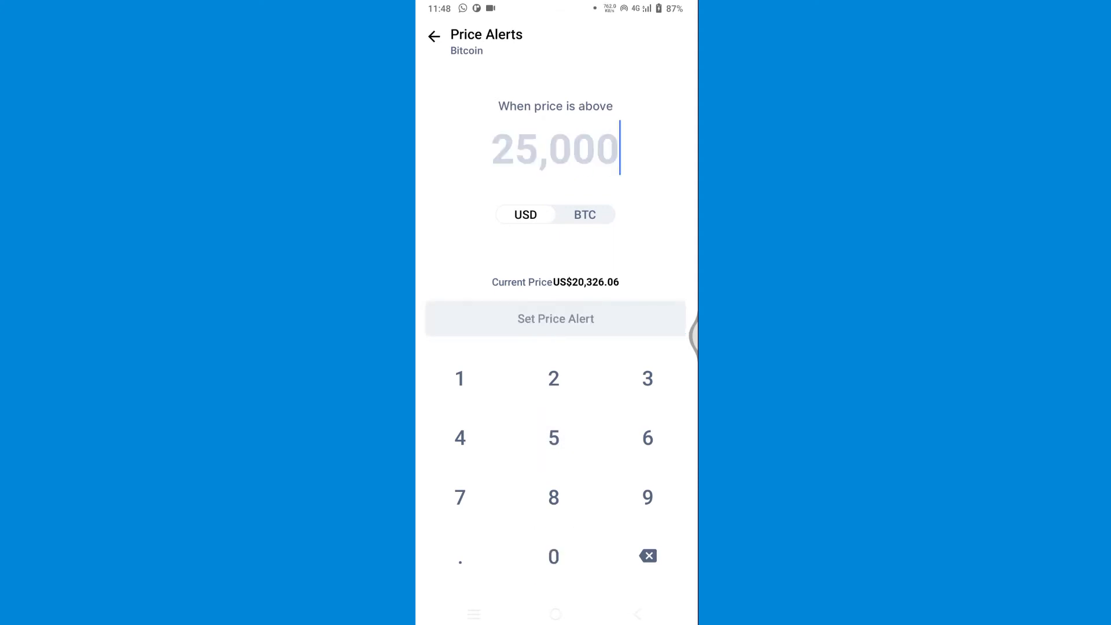
left_click(555, 318)
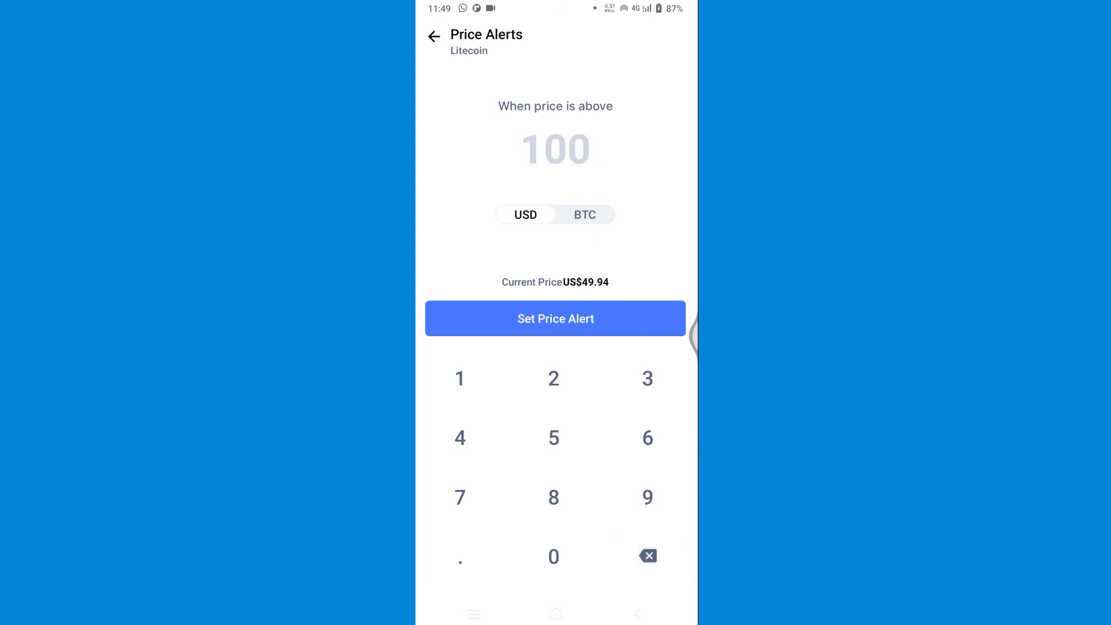
Save the Litecoin alert with the above-price threshold of US$100
left_click(555, 319)
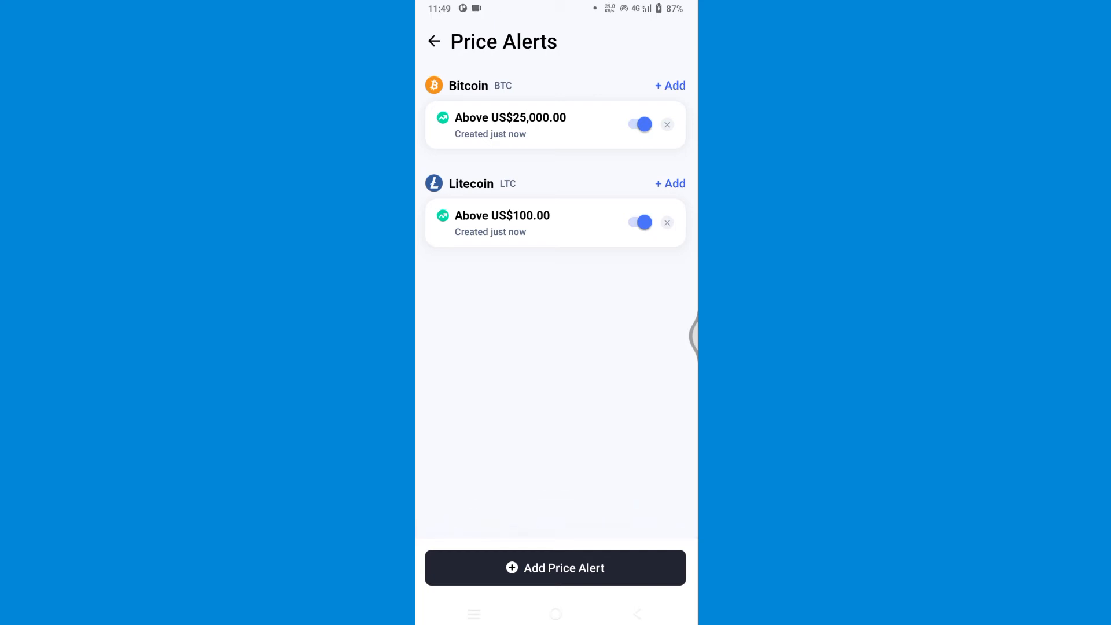
Add a Litecoin alert with target price 40 and save it as a below-price alert
left_click(554, 567)
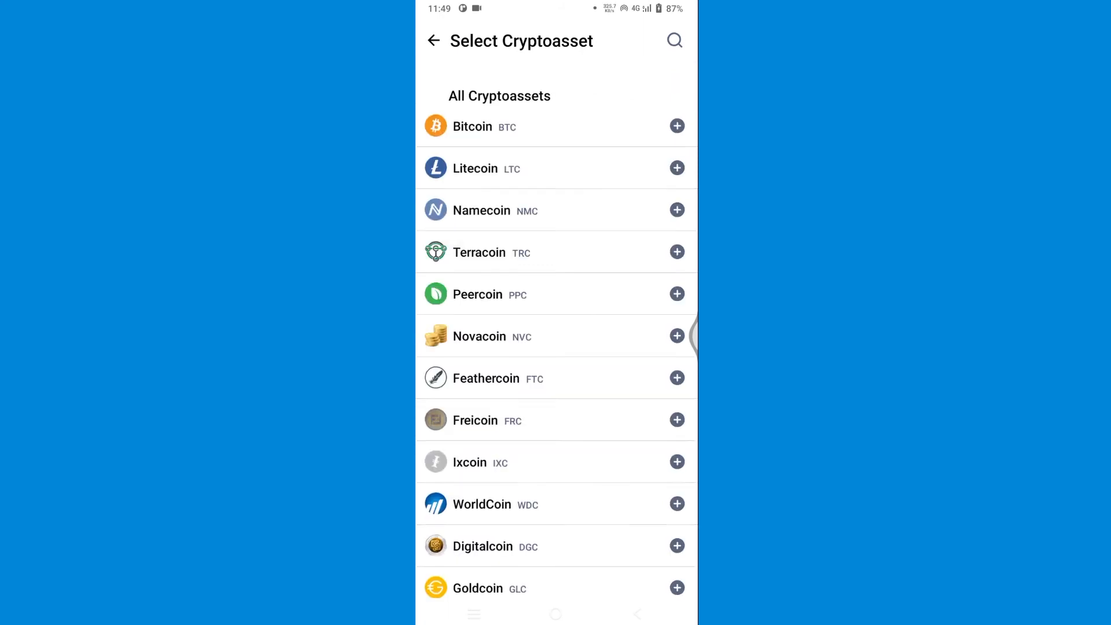
left_click(675, 168)
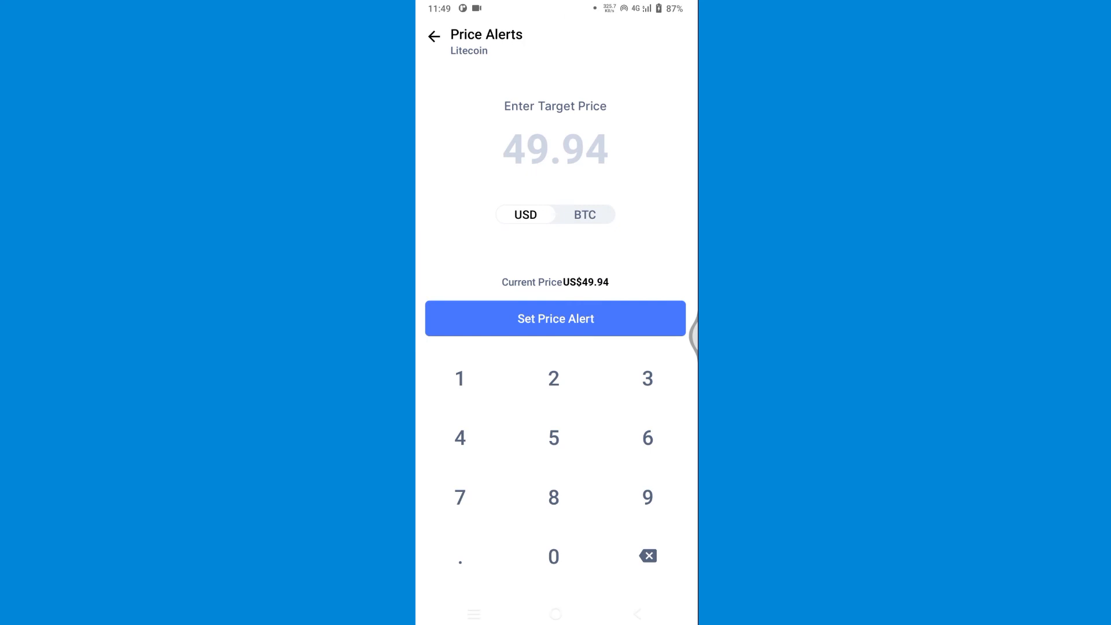
left_click(460, 437)
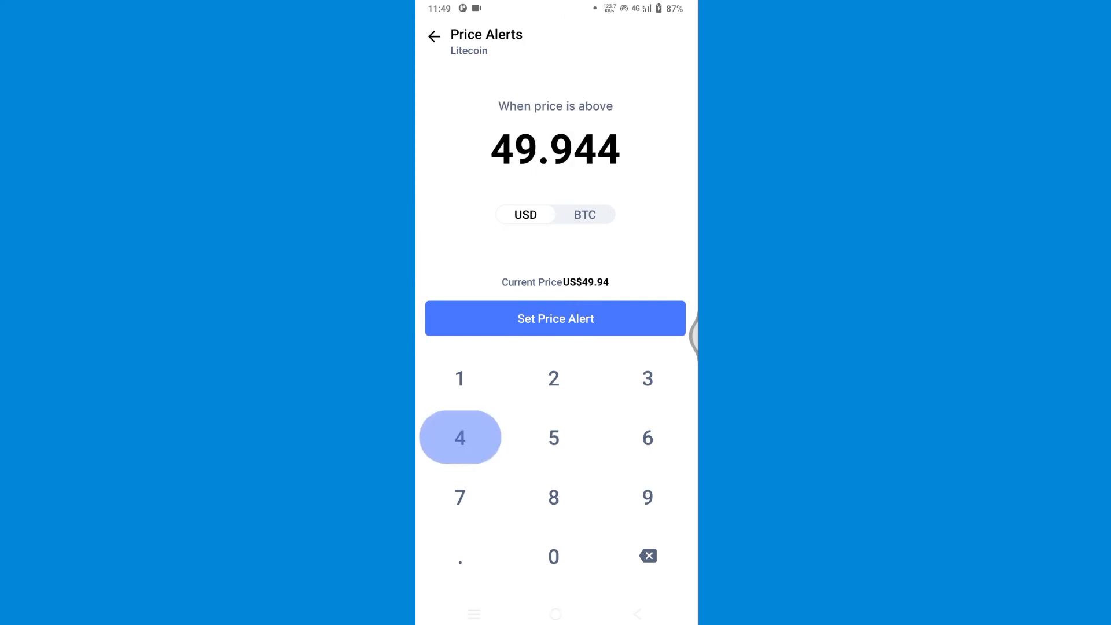
left_click(646, 556)
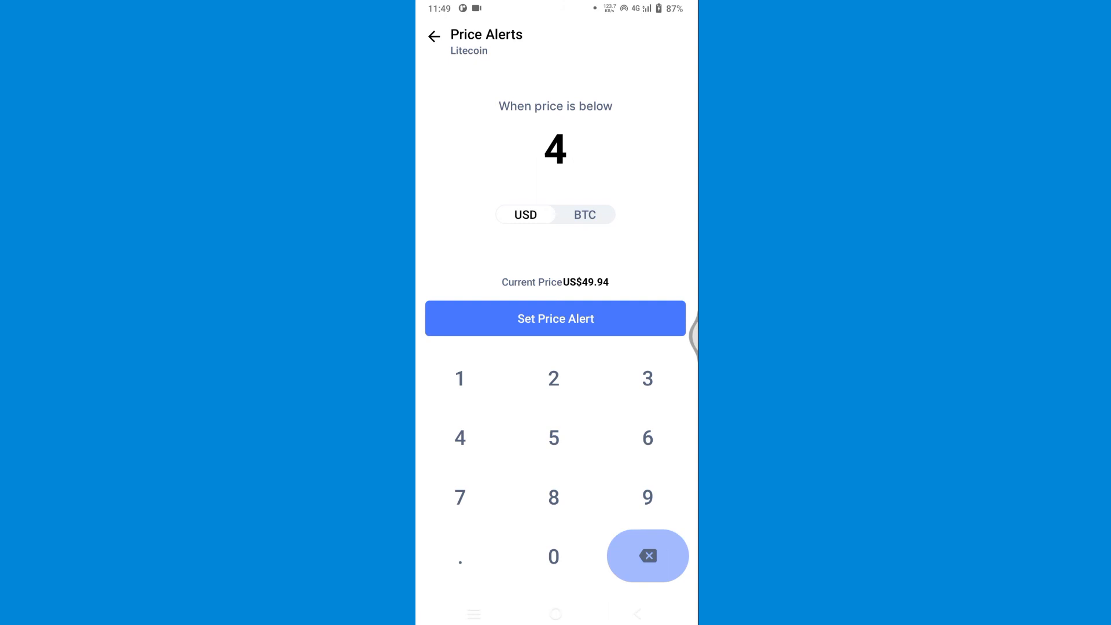
left_click(553, 556)
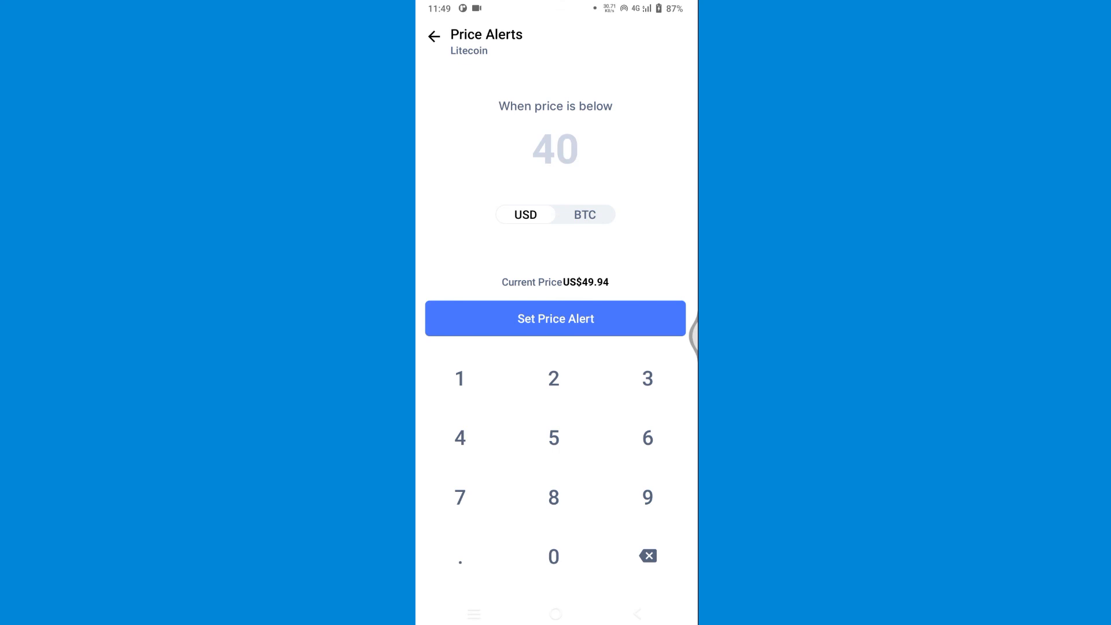
left_click(554, 318)
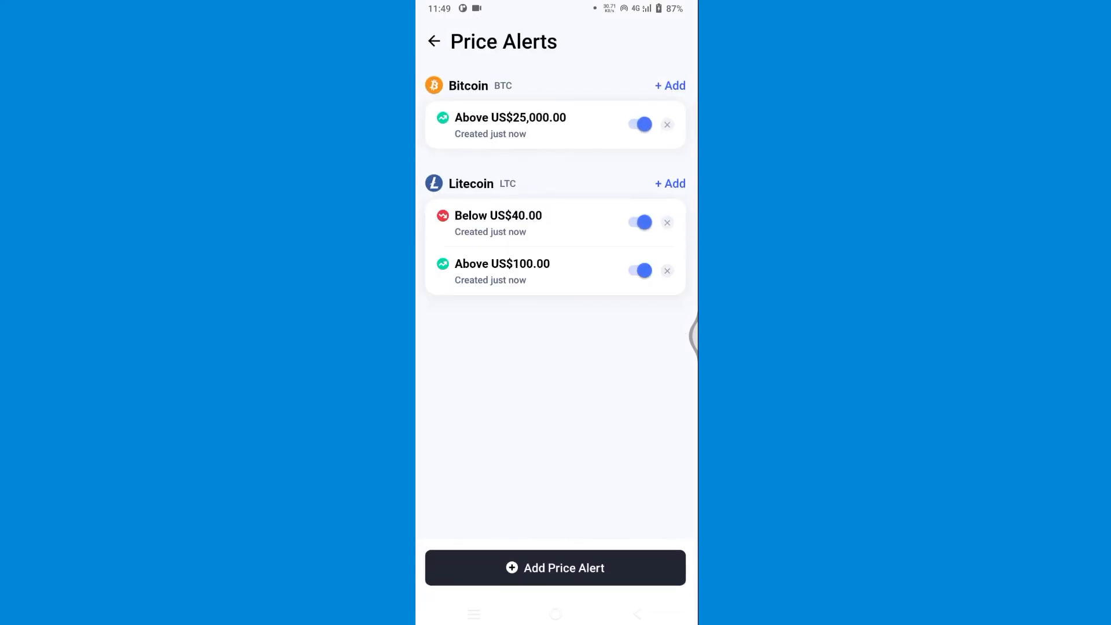